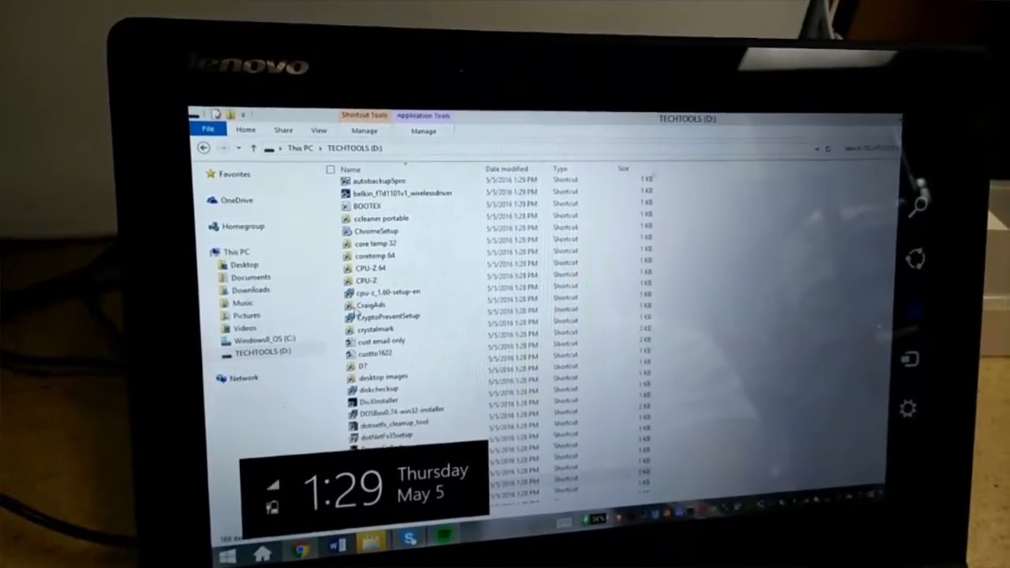
- Switch from the TECHTOOLS drive to the Documents folder of resumes and letters
click(252, 286)
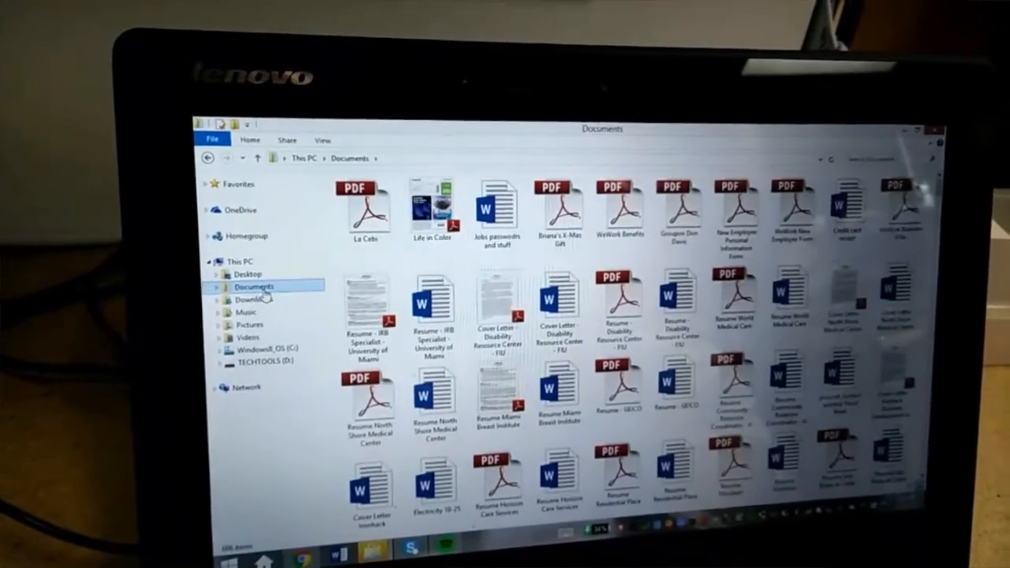
click(265, 306)
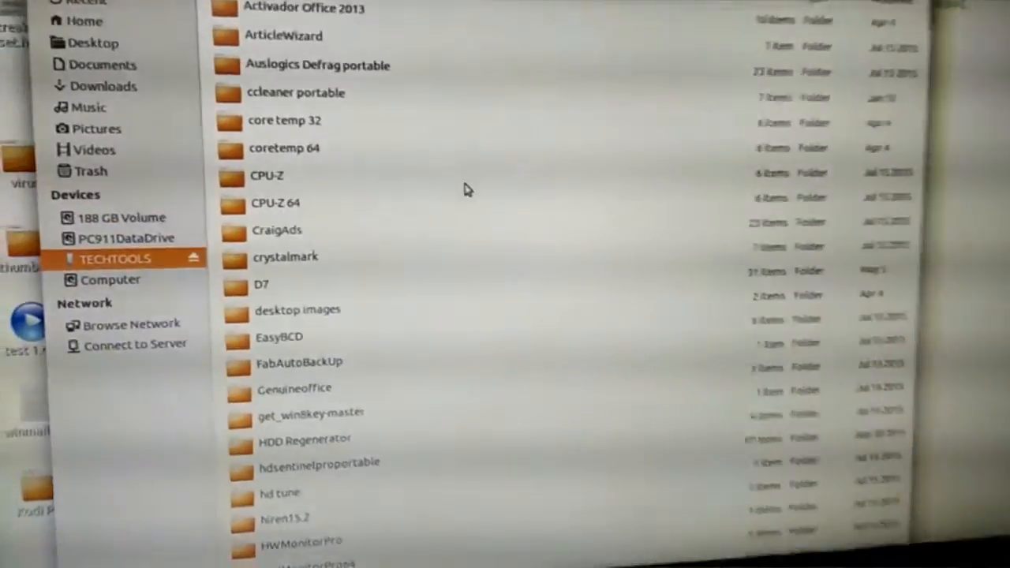
scroll(down, 3)
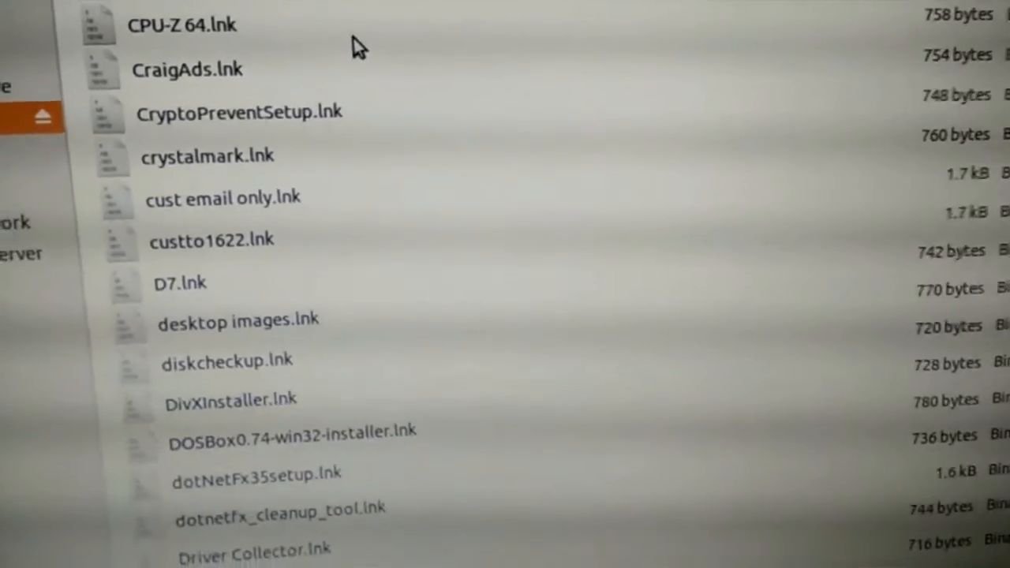
scroll(down, 3)
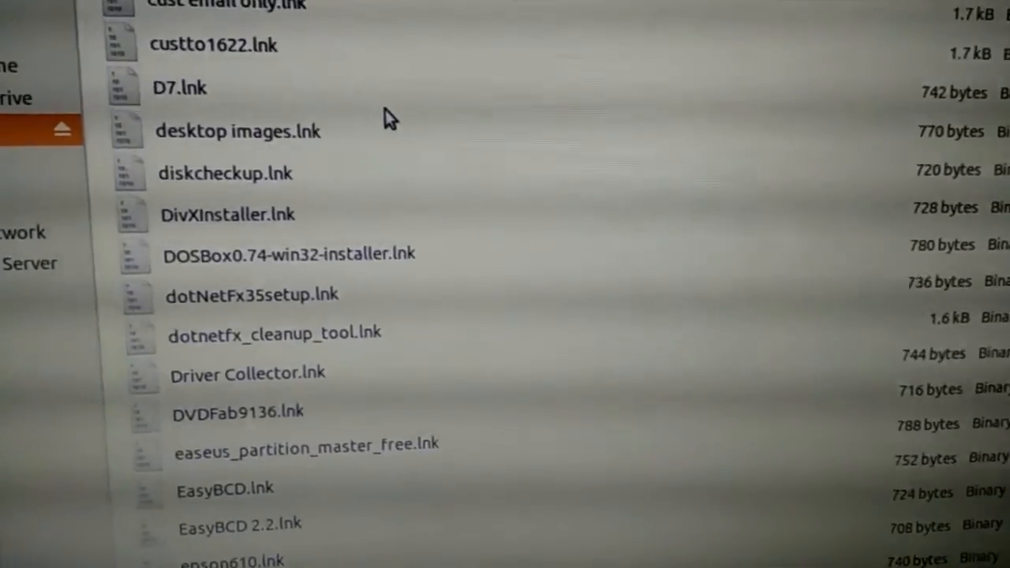
scroll(down, 3)
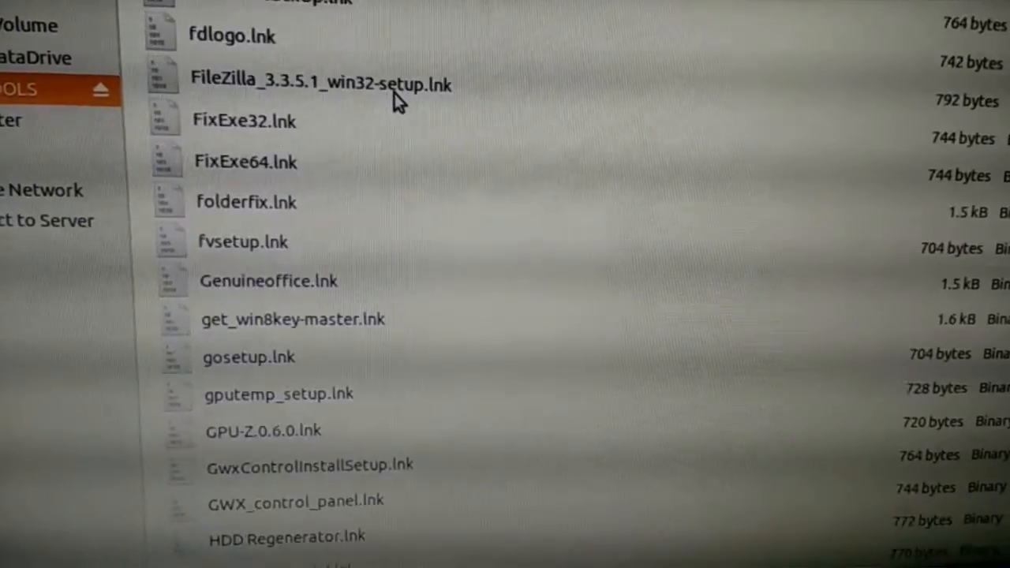
scroll(down, 3)
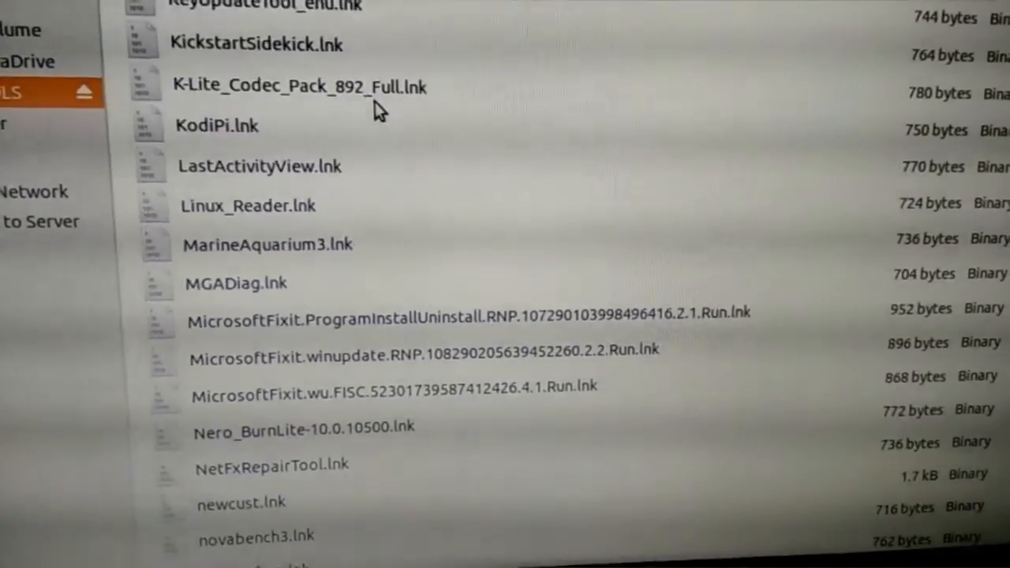
scroll(down, 3)
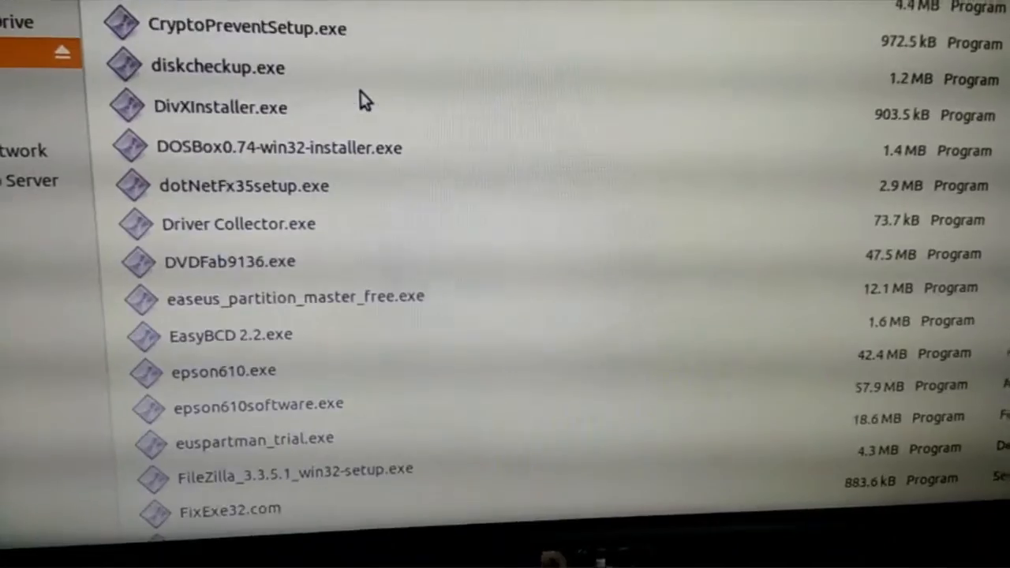
scroll(up, 3)
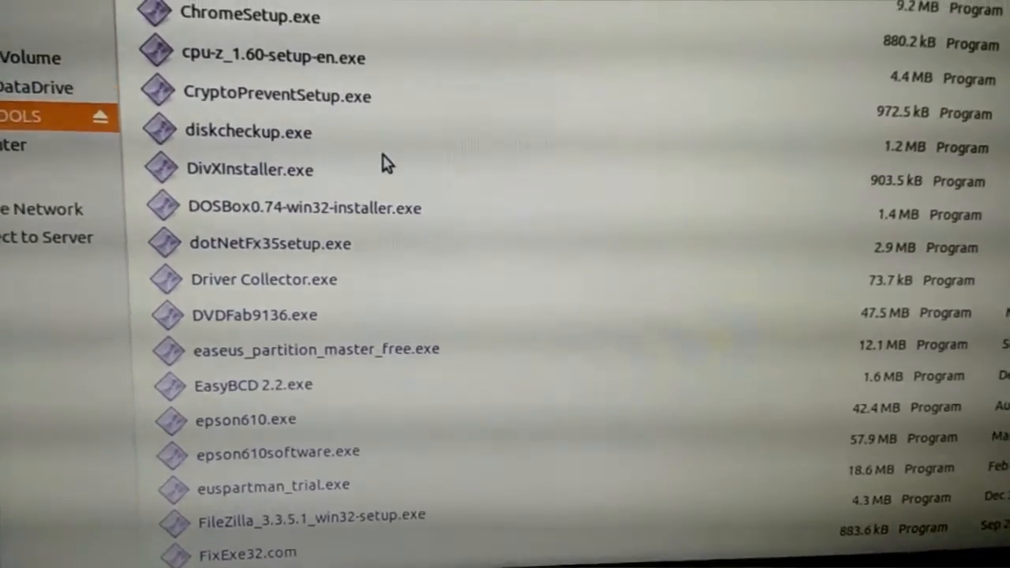
scroll(up, 3)
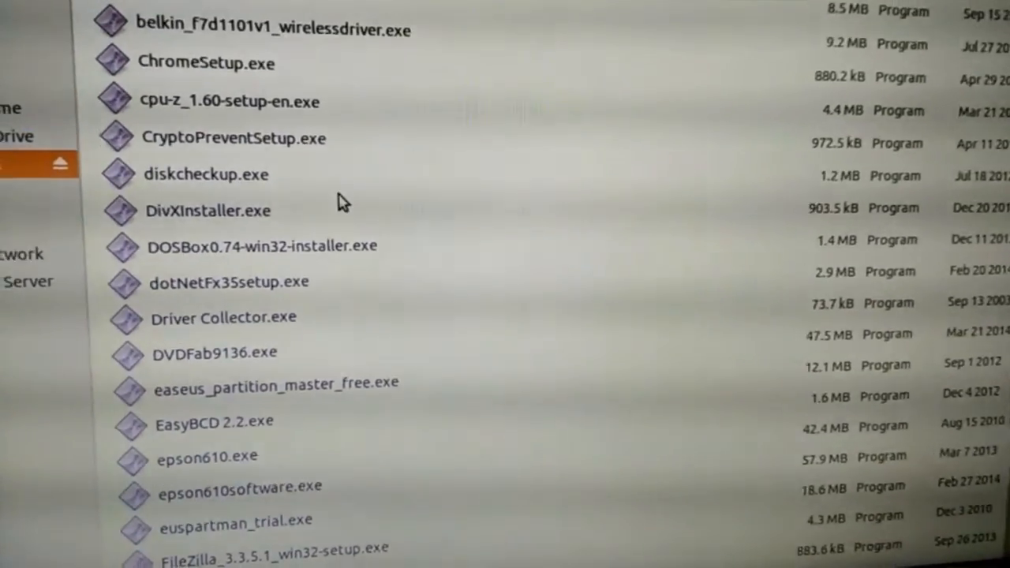
scroll(up, 3)
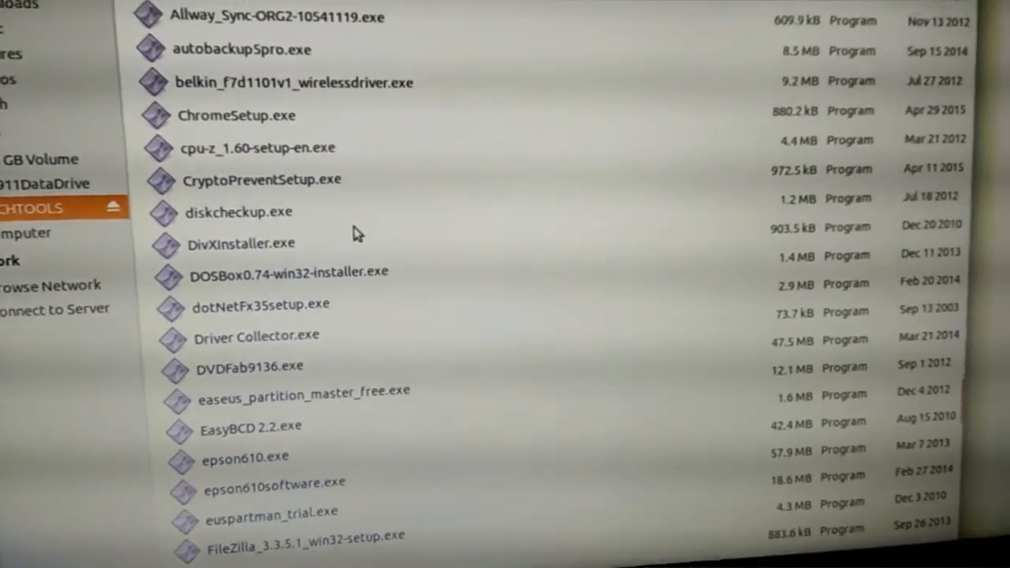
scroll(up, 3)
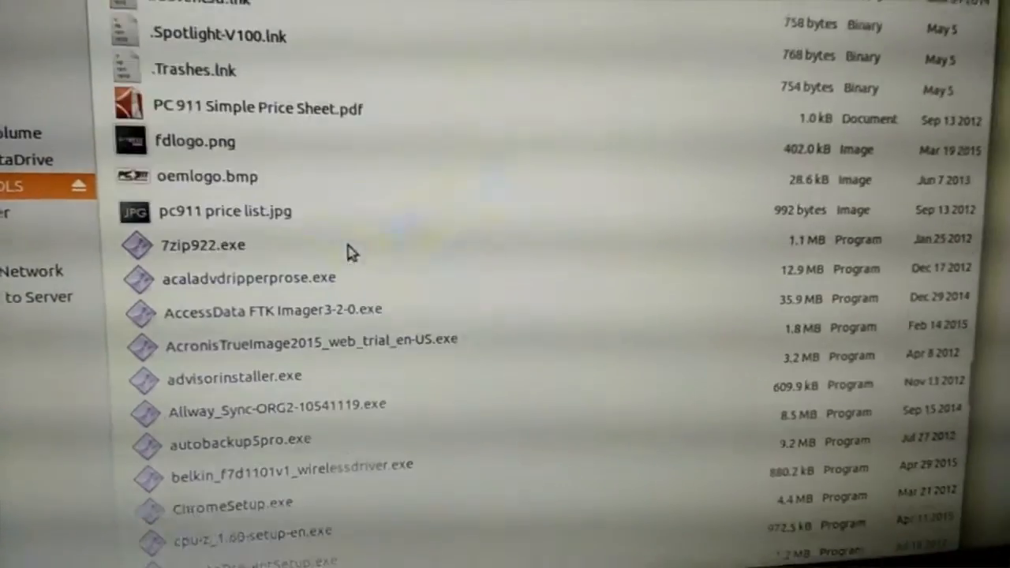
scroll(down, 3)
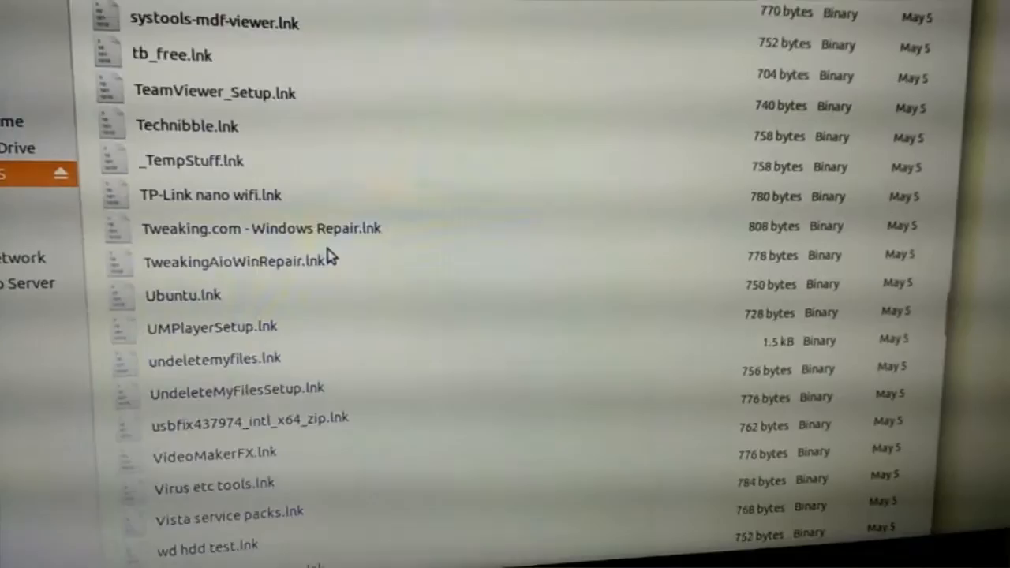
scroll(up, 3)
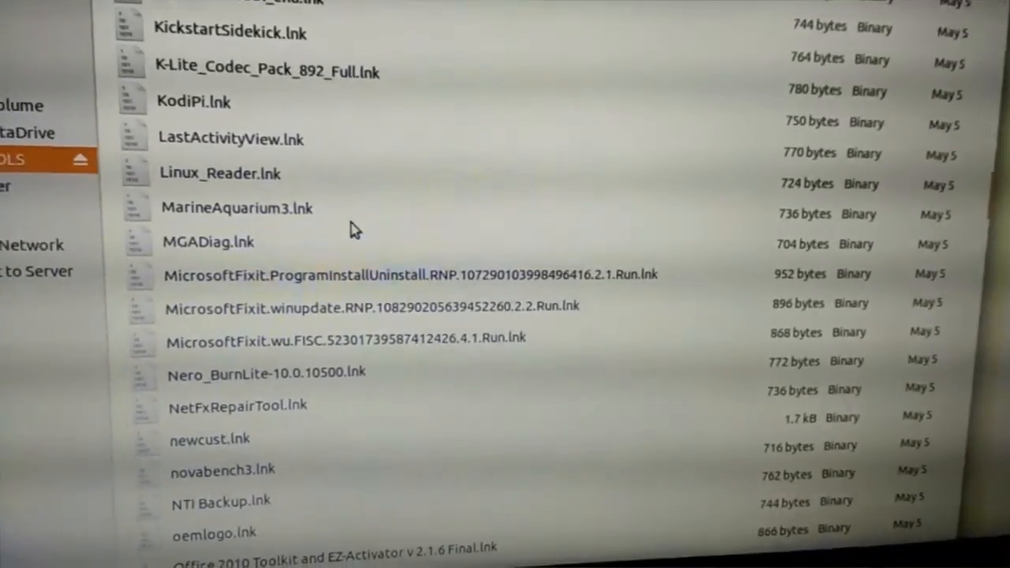
scroll(up, 3)
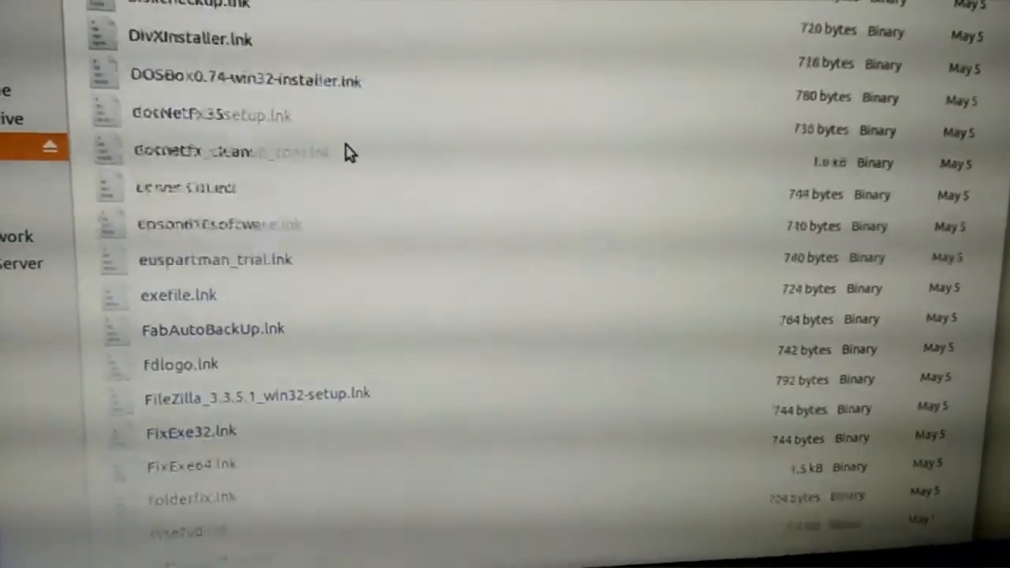
scroll(up, 3)
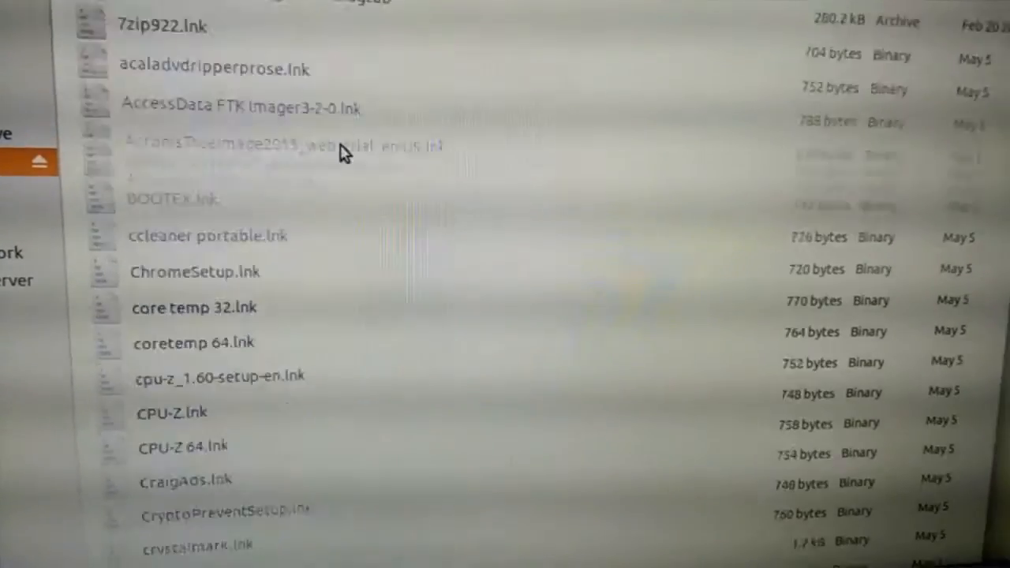
scroll(down, 3)
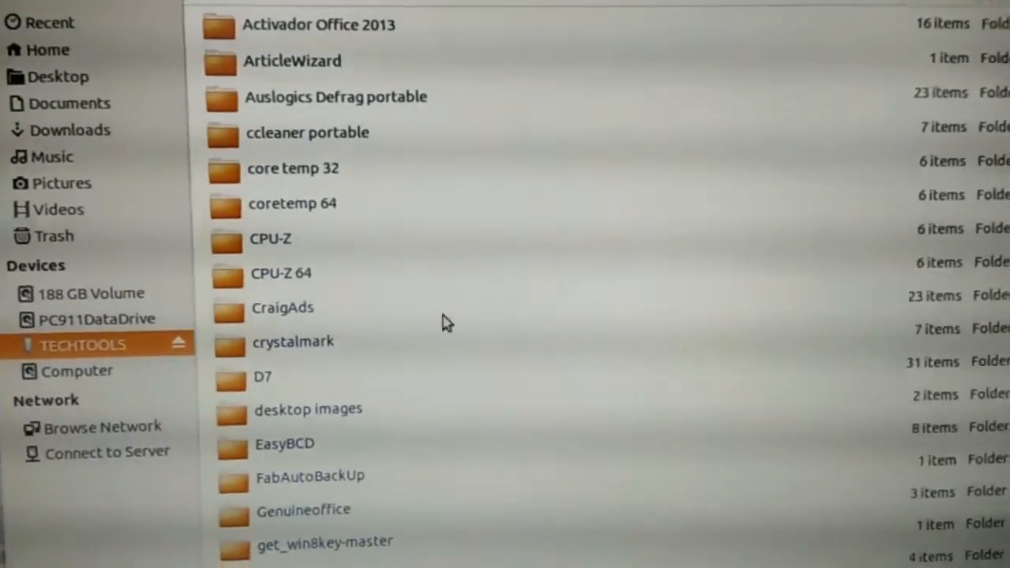
scroll(down, 3)
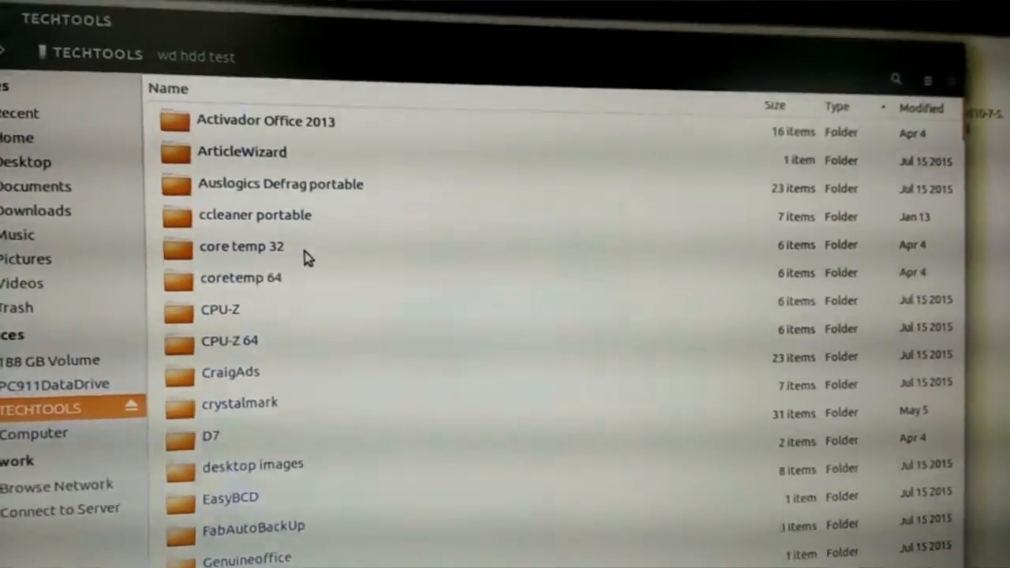
scroll(down, 3)
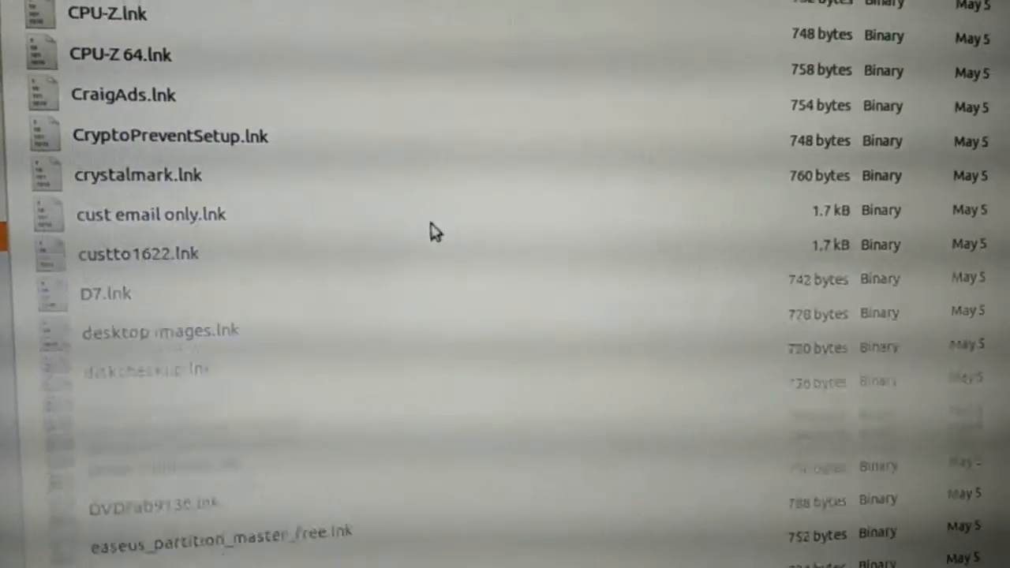
scroll(down, 3)
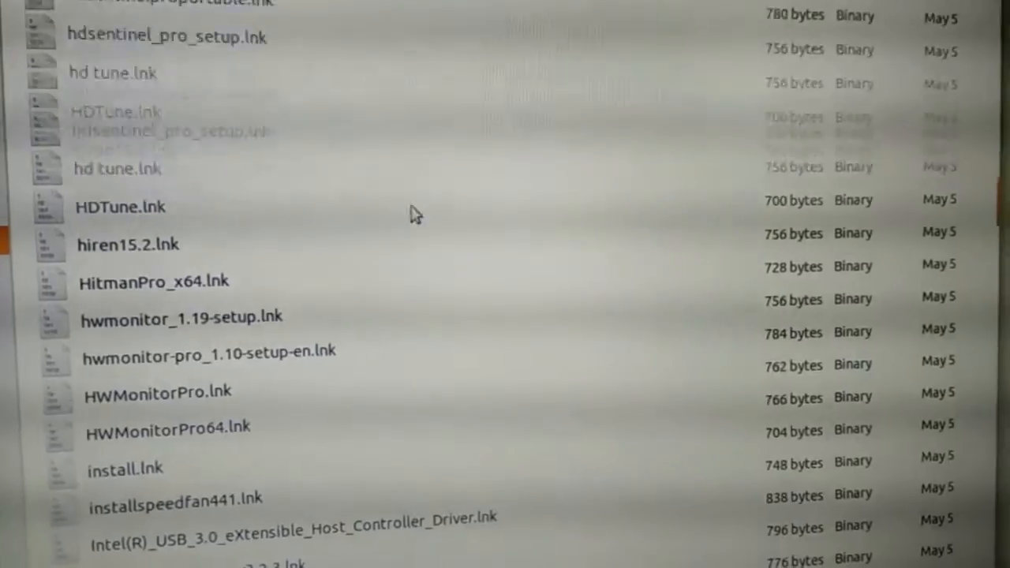
scroll(down, 3)
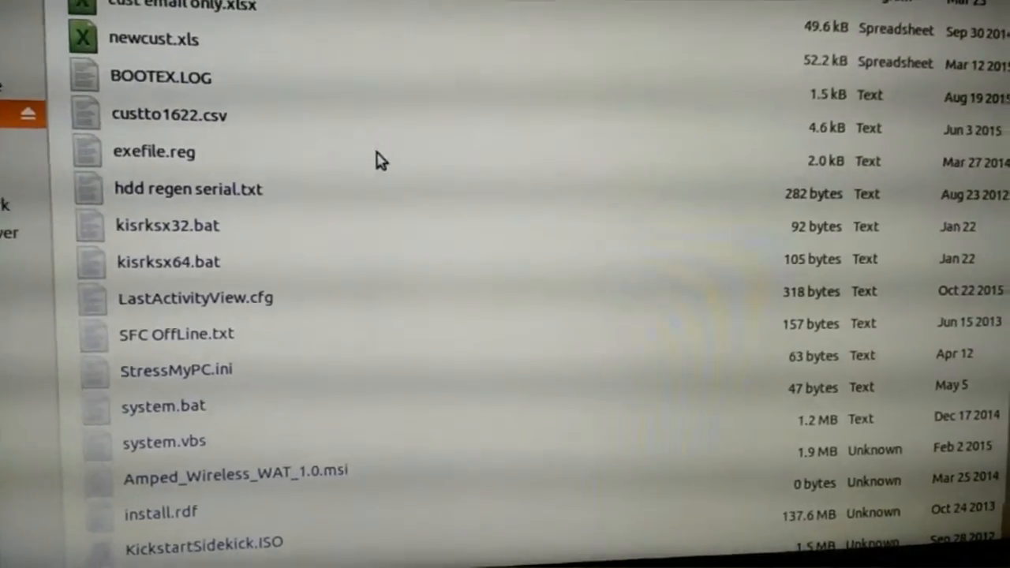
scroll(up, 3)
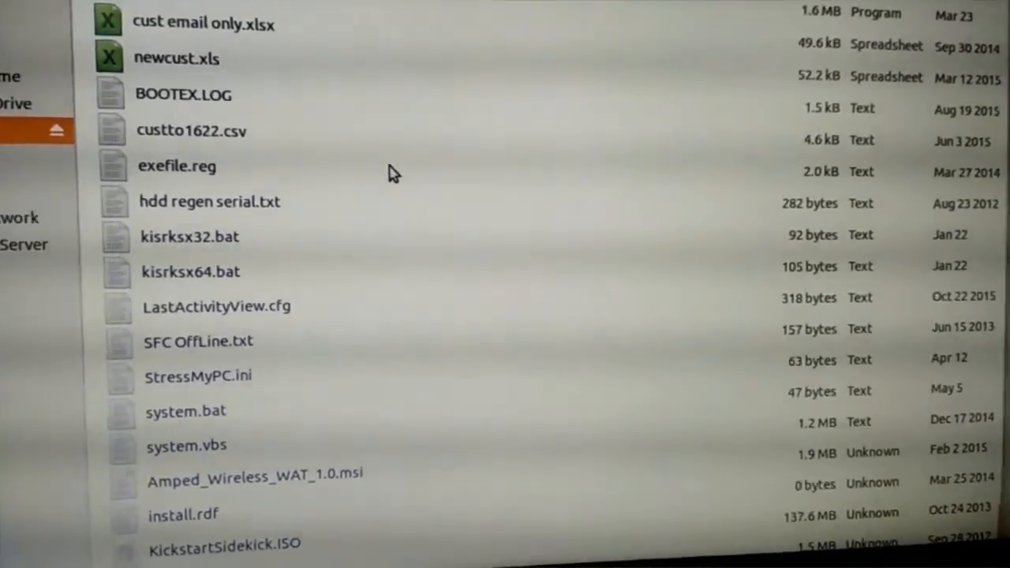
scroll(up, 3)
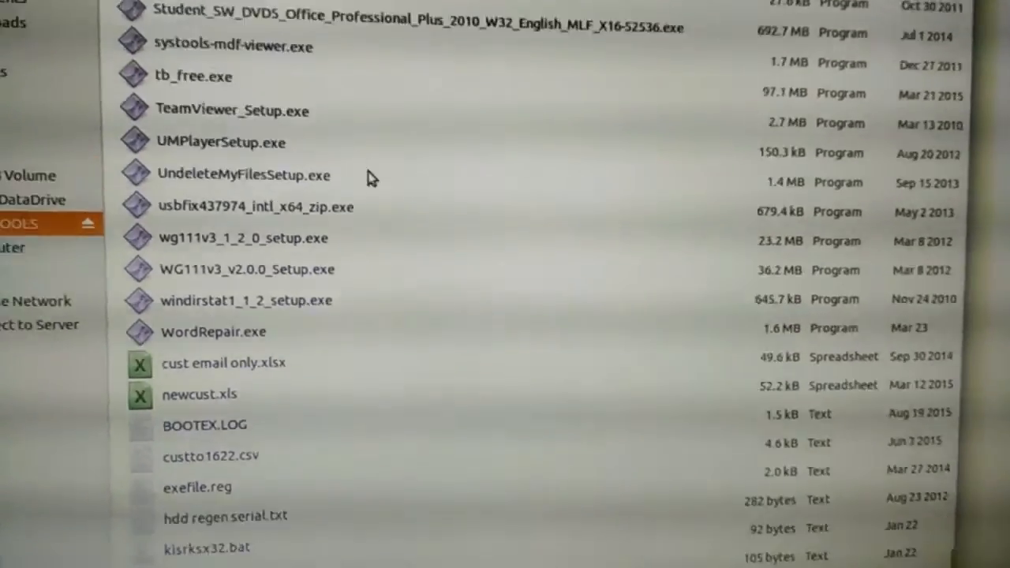
scroll(up, 3)
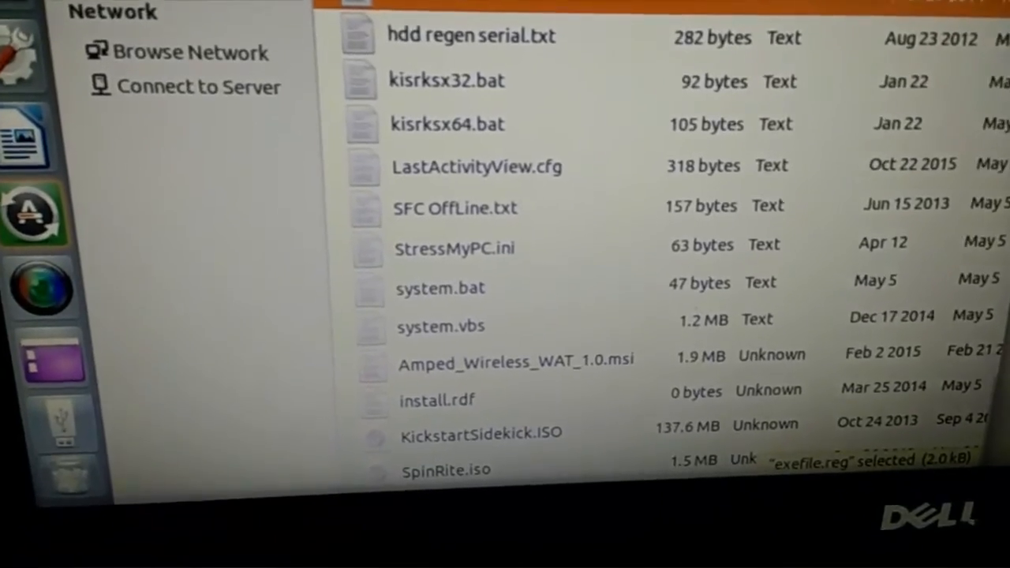
- Locate system.bat in the flash drive listing and view its contents in gedit
scroll(down, 3)
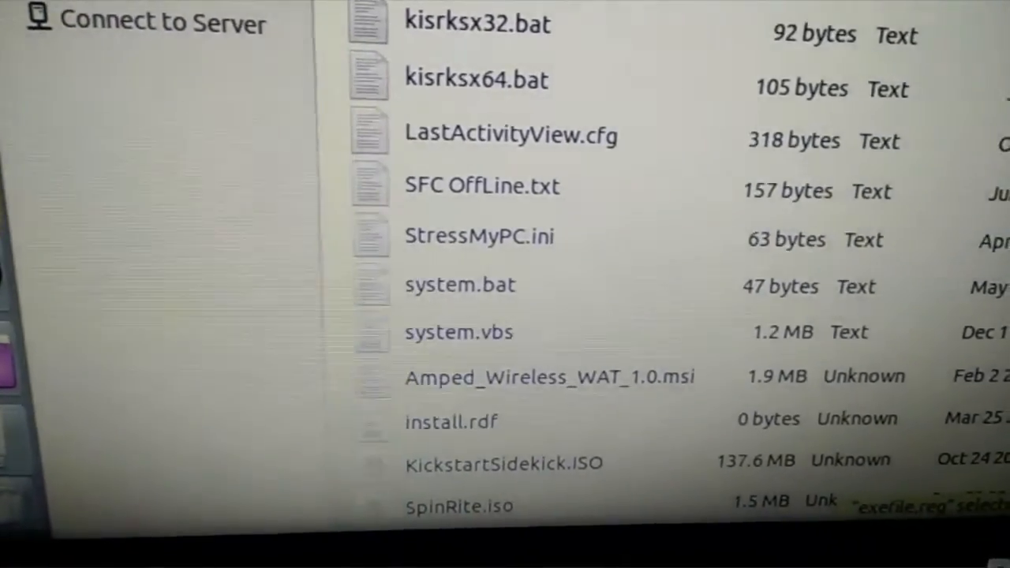
scroll(up, 3)
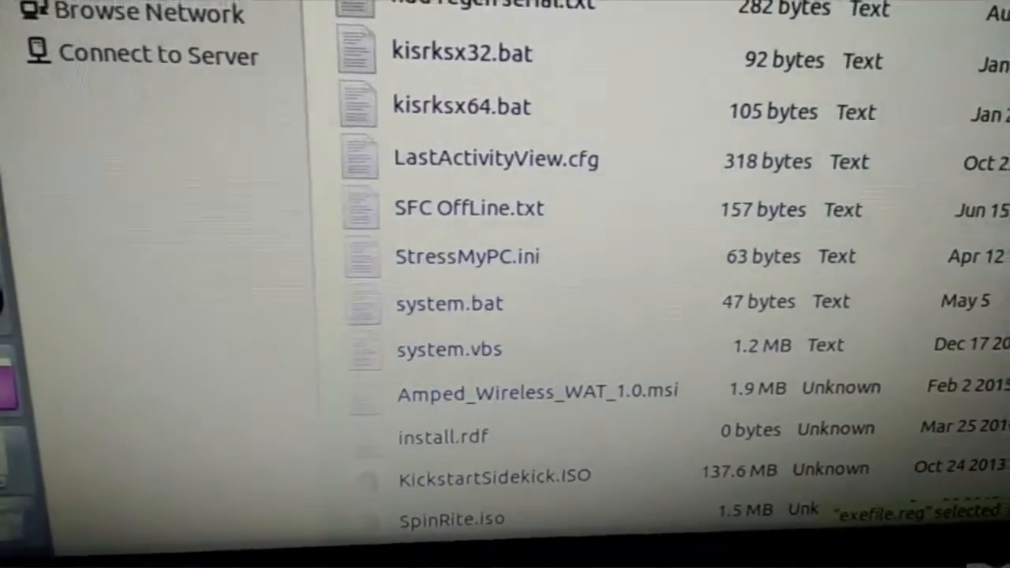
scroll(up, 3)
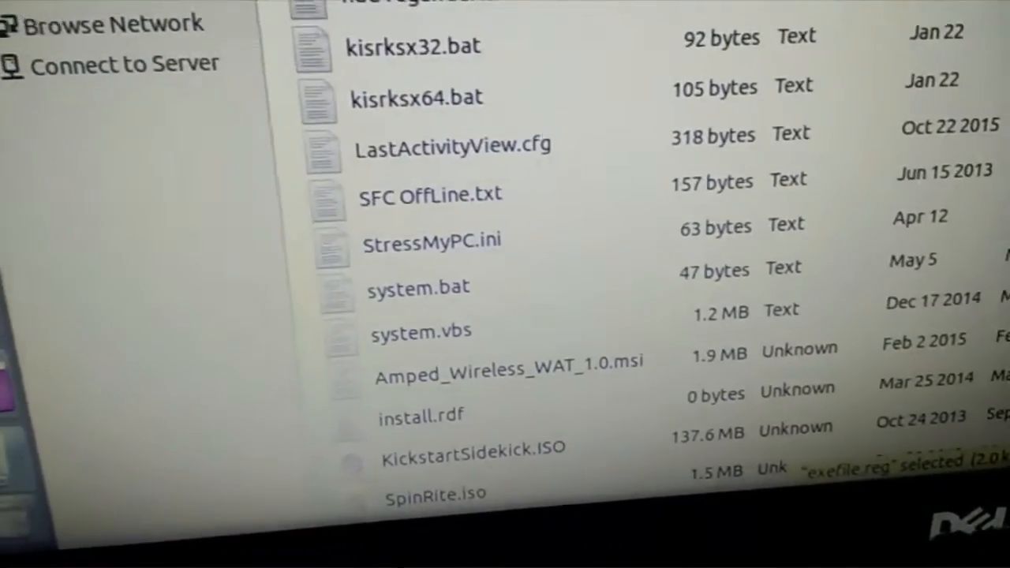
scroll(up, 3)
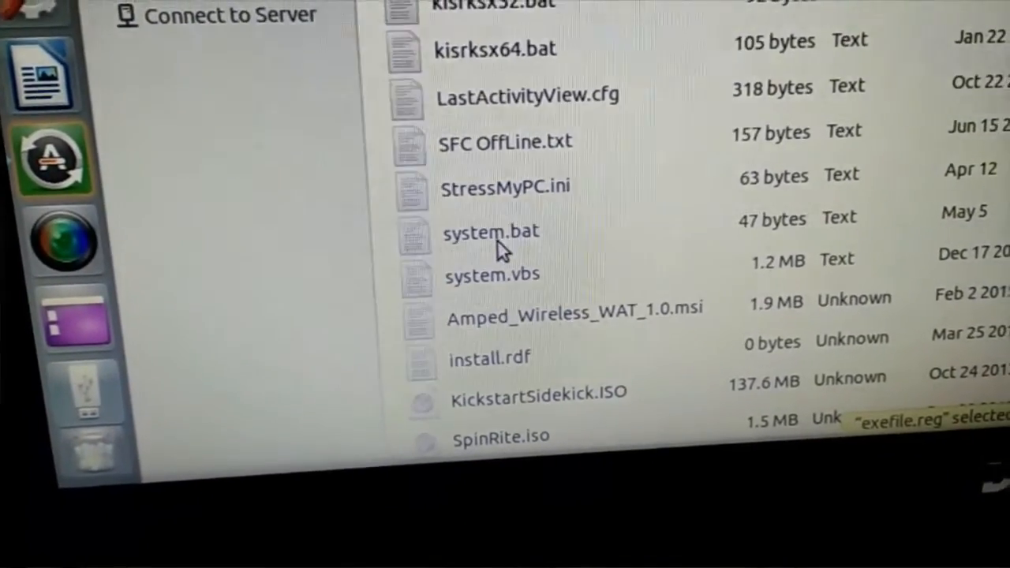
click(490, 232)
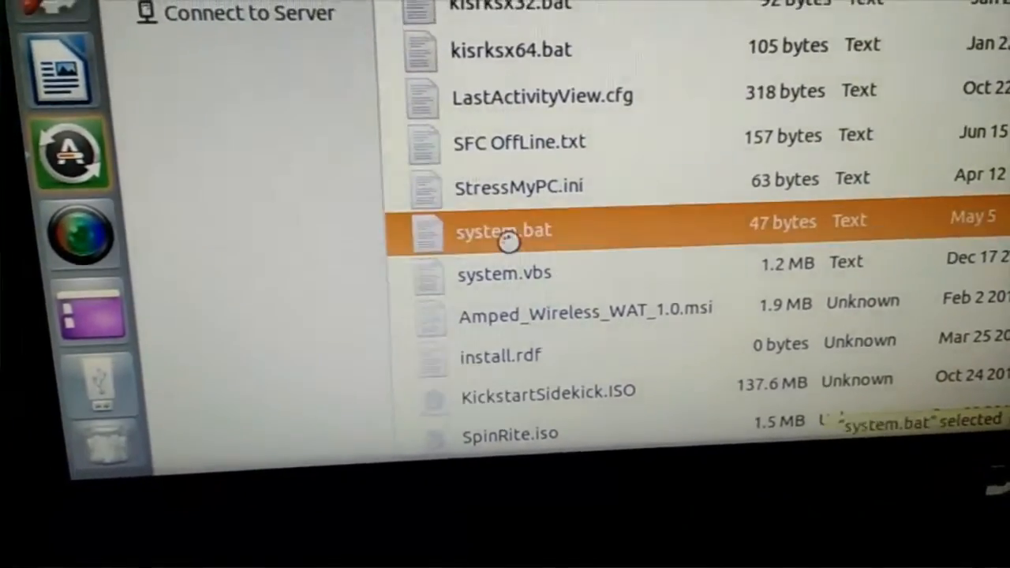
double_click(503, 230)
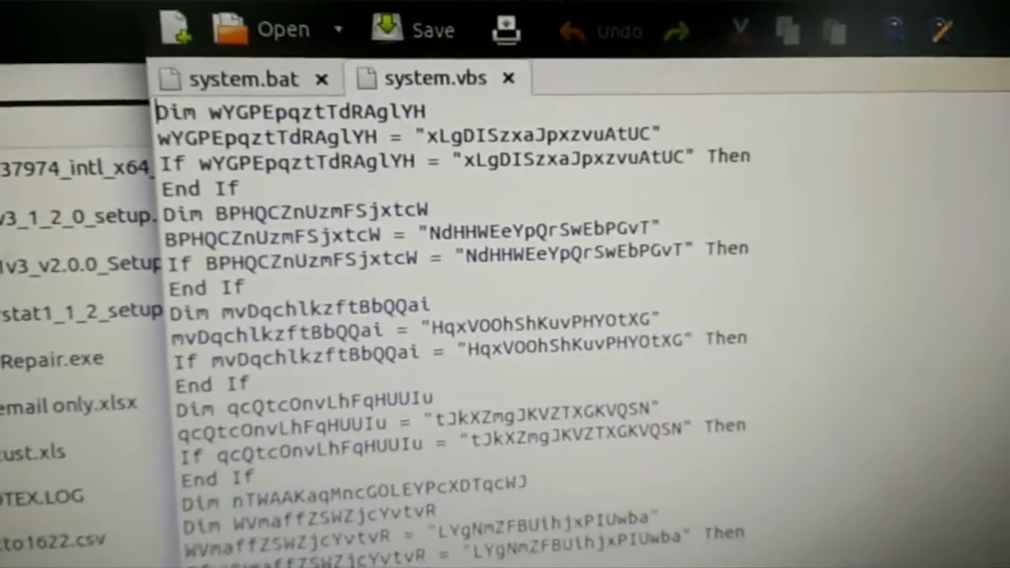
- Scroll through the repeated Dim/If statements of the system.vbs script
scroll(down, 3)
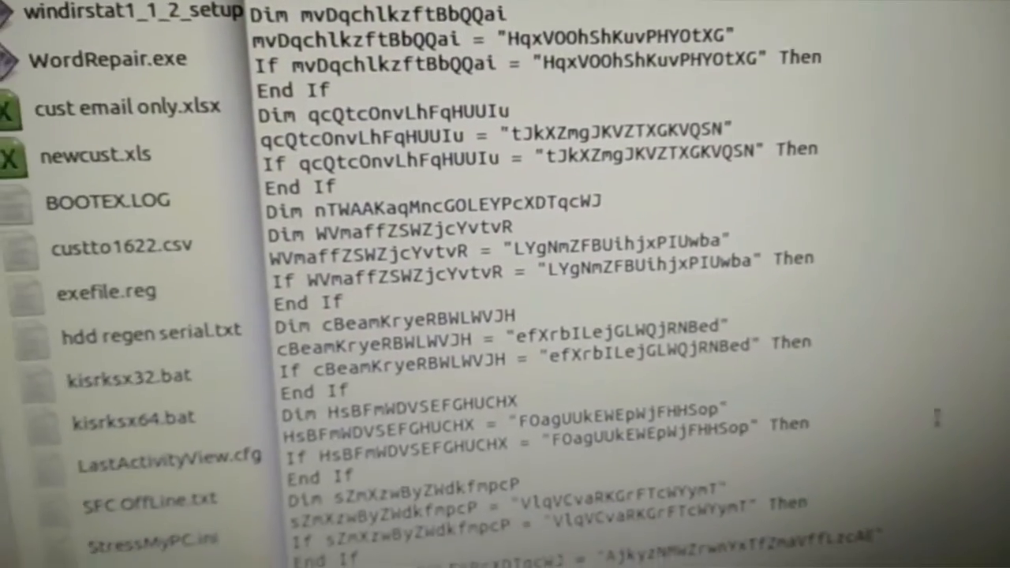
scroll(down, 3)
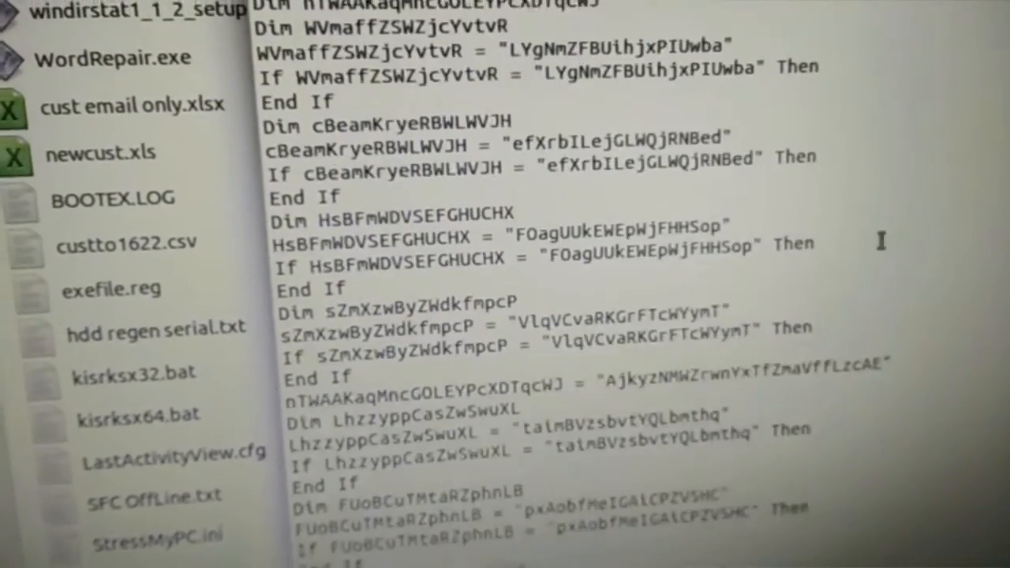
scroll(down, 3)
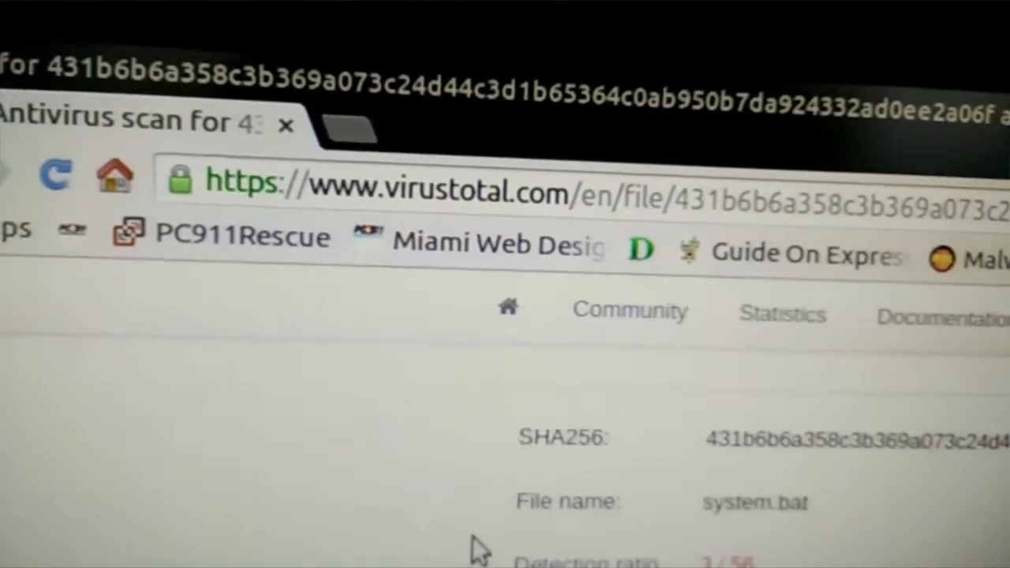
- Upload system.vbs from the Desktop to VirusTotal and reanalyse it instead of viewing old results
scroll(down, 3)
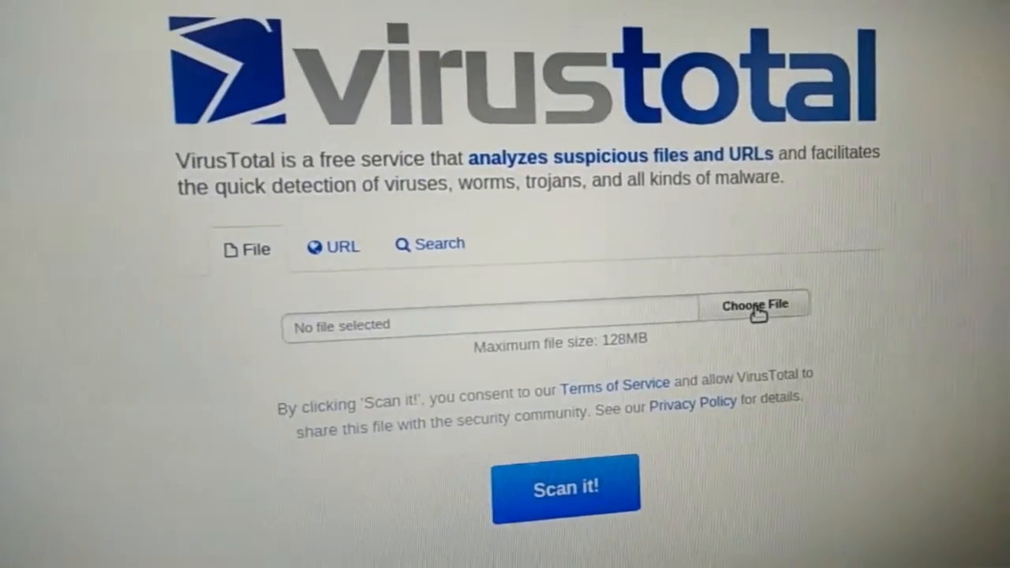
click(754, 306)
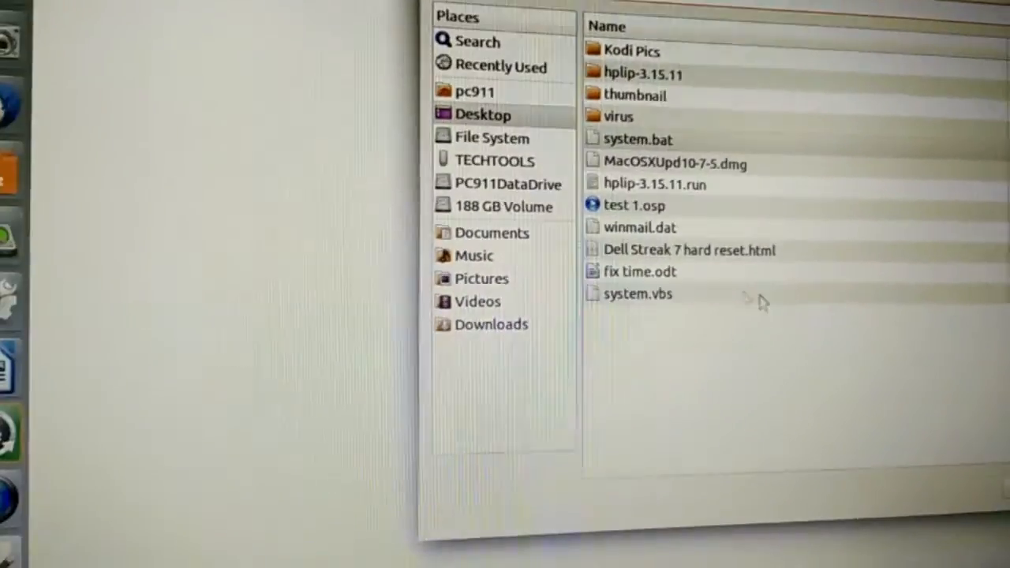
click(639, 294)
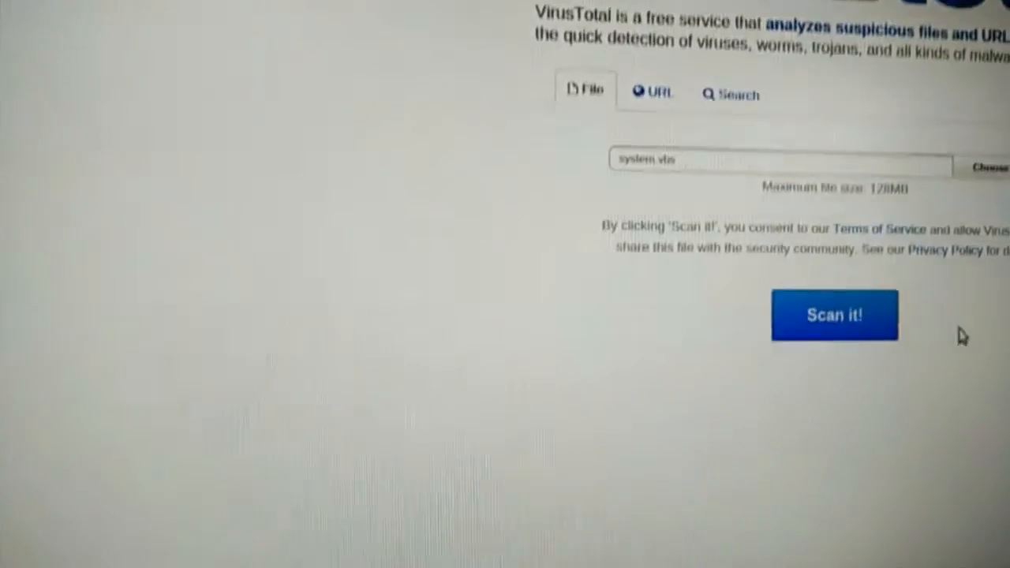
click(833, 315)
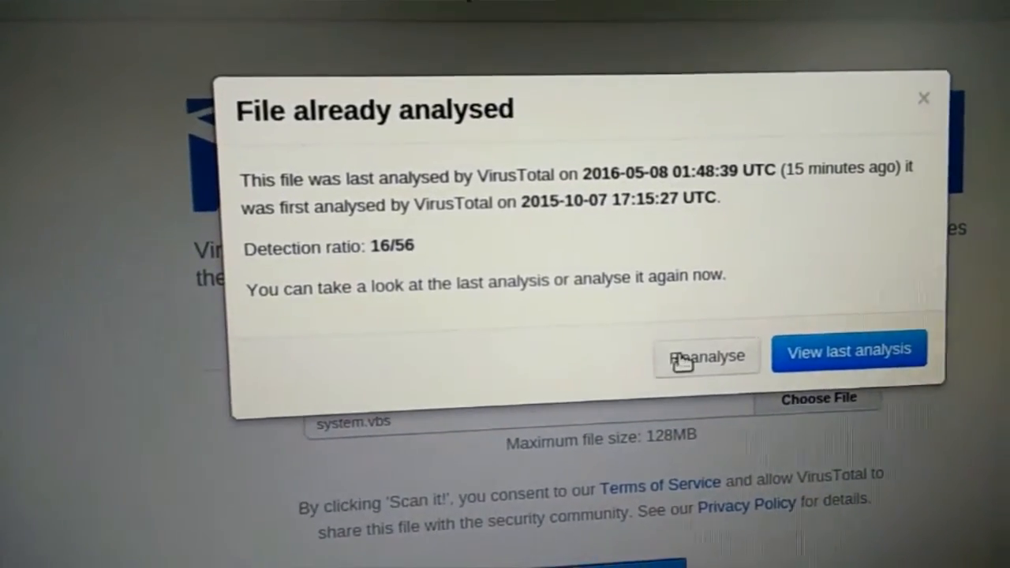
click(703, 355)
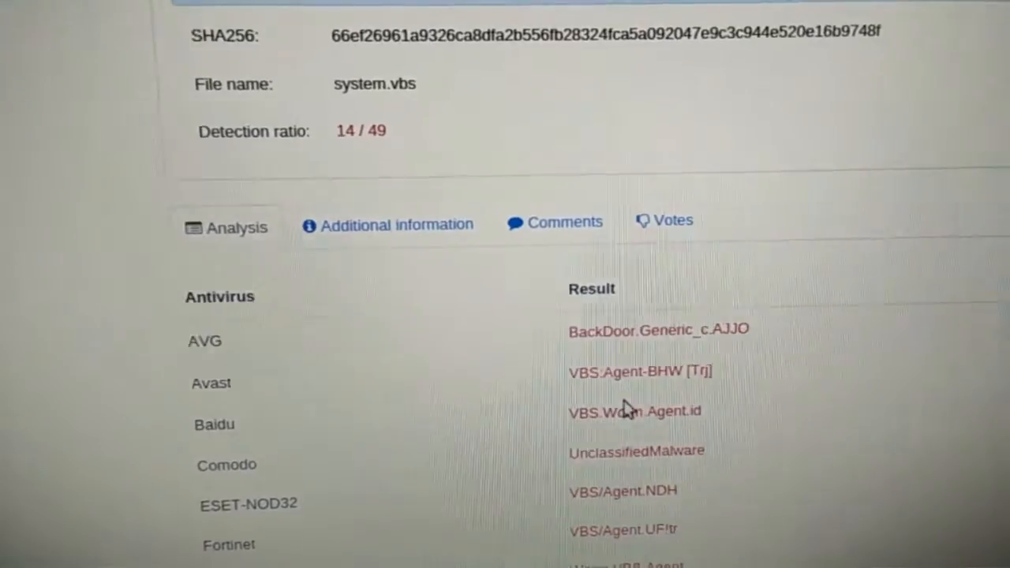
- Scroll through each engine's verdict on system.vbs, including the Worm.VBS.Agent and Trojan.VBS detections
scroll(down, 3)
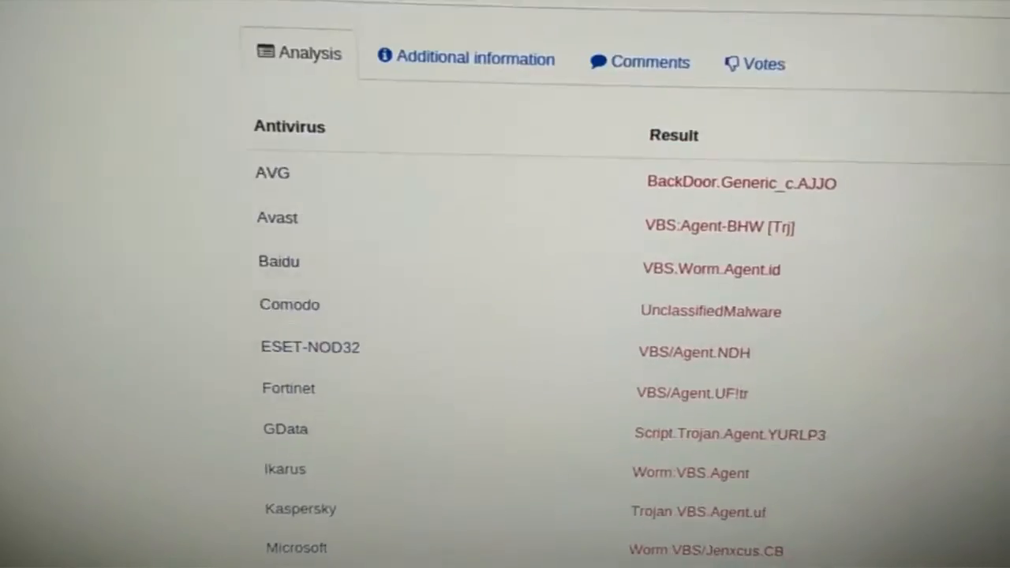
scroll(down, 3)
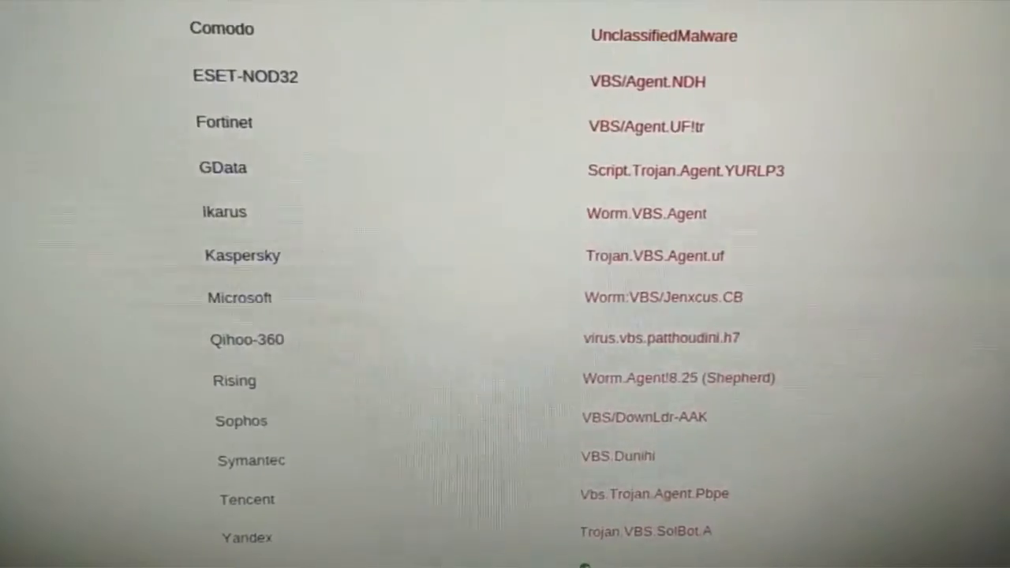
scroll(down, 3)
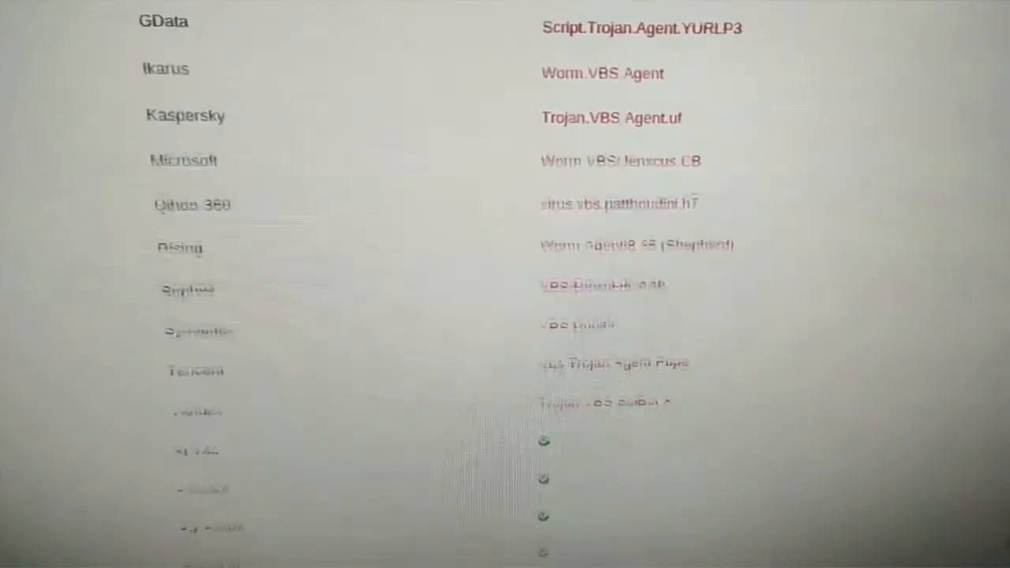
scroll(up, 3)
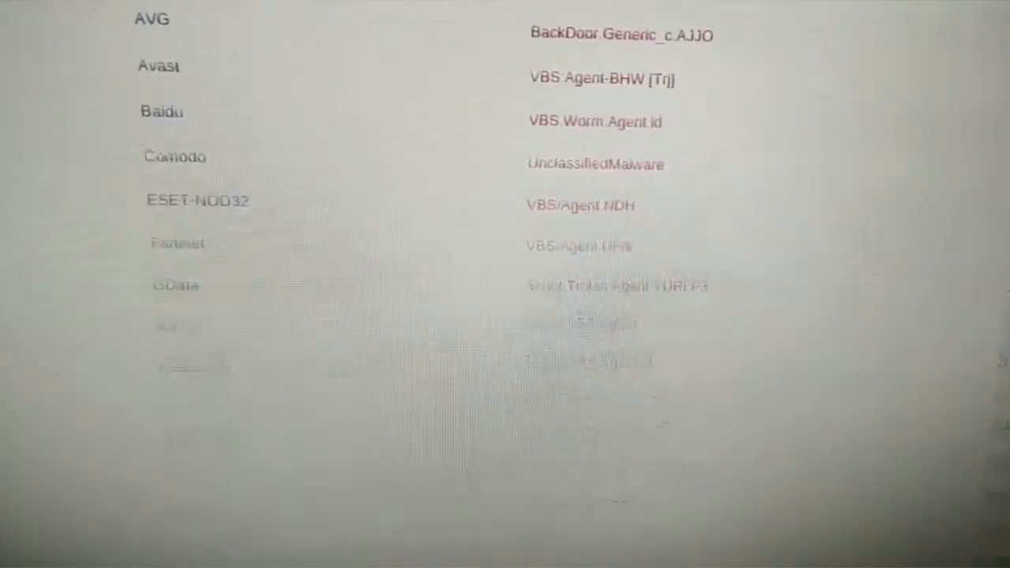
scroll(down, 3)
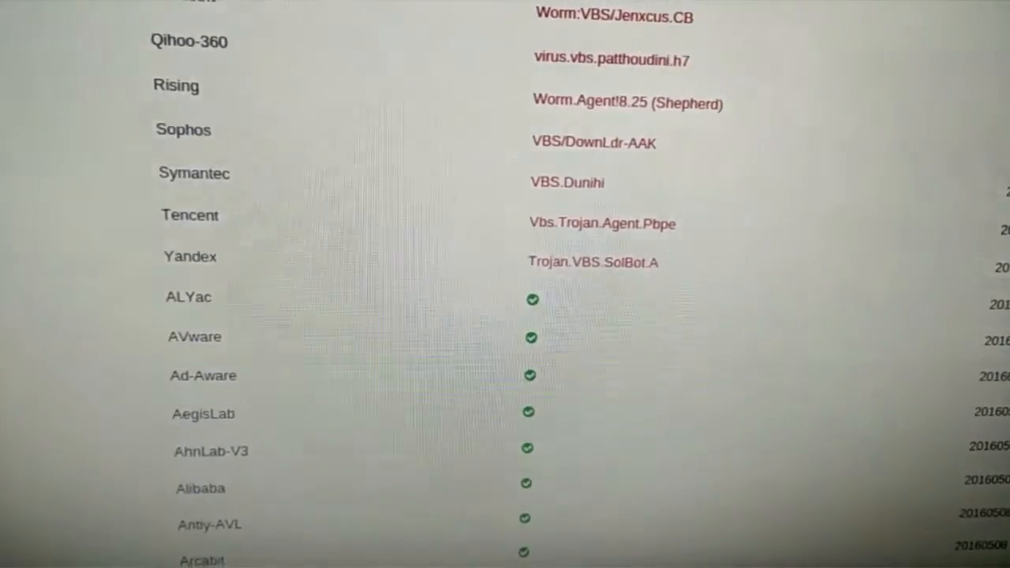
scroll(up, 3)
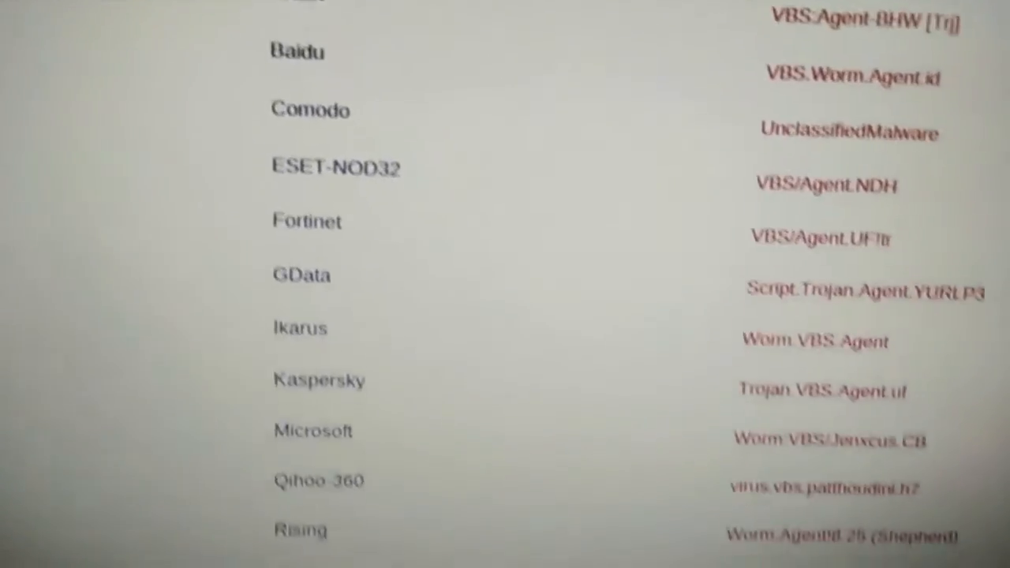
scroll(down, 3)
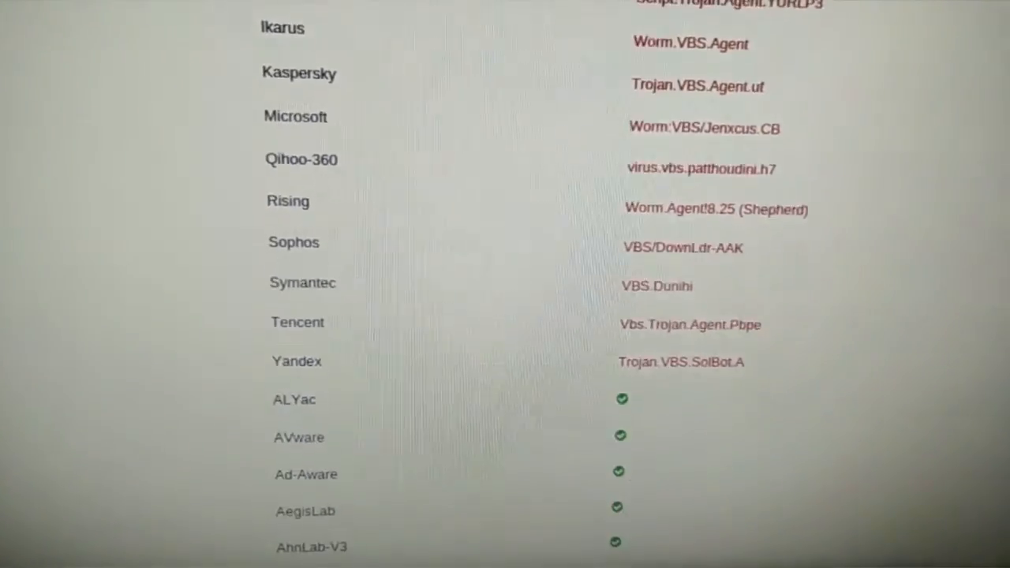
scroll(up, 3)
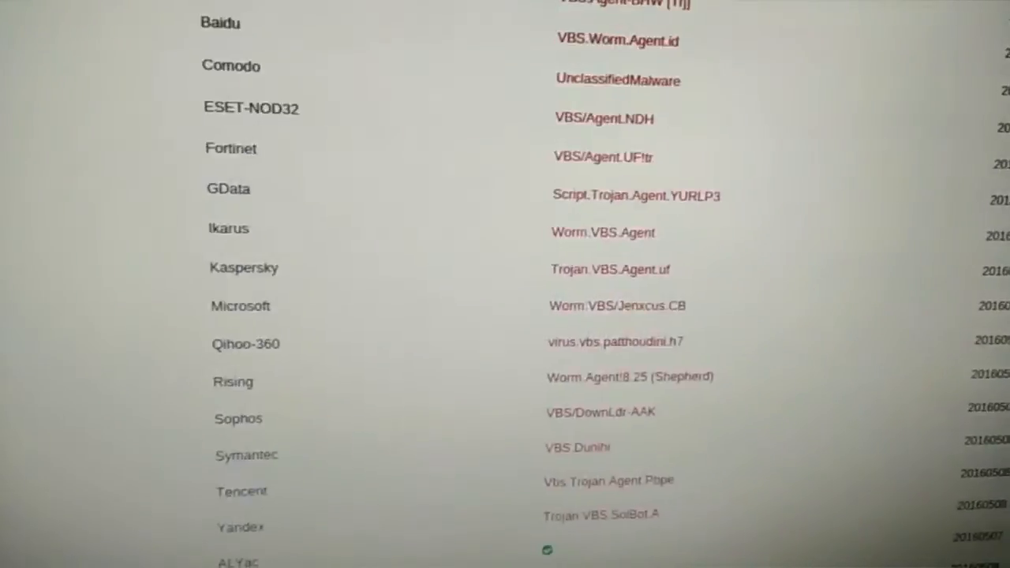
scroll(up, 3)
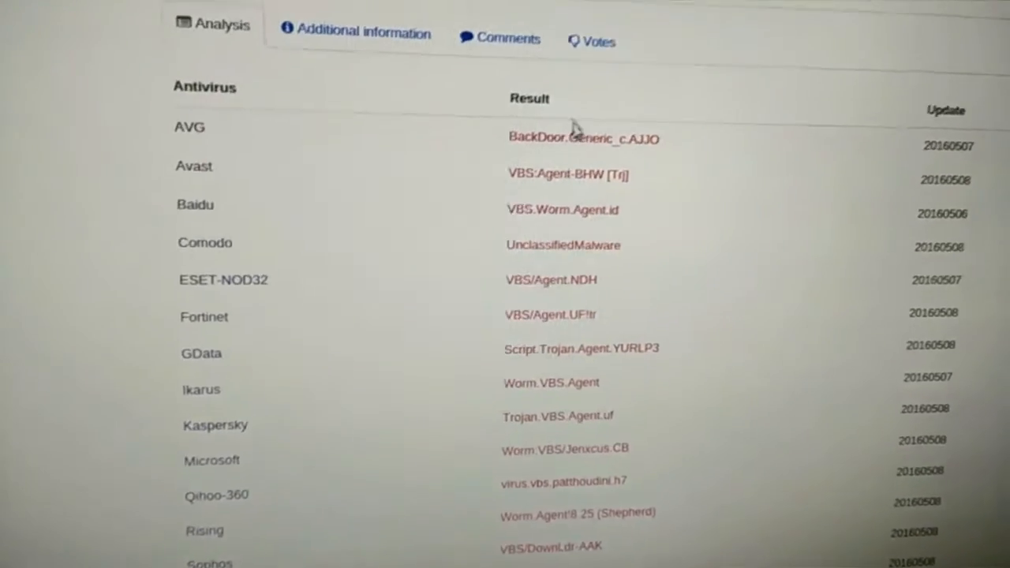
scroll(down, 3)
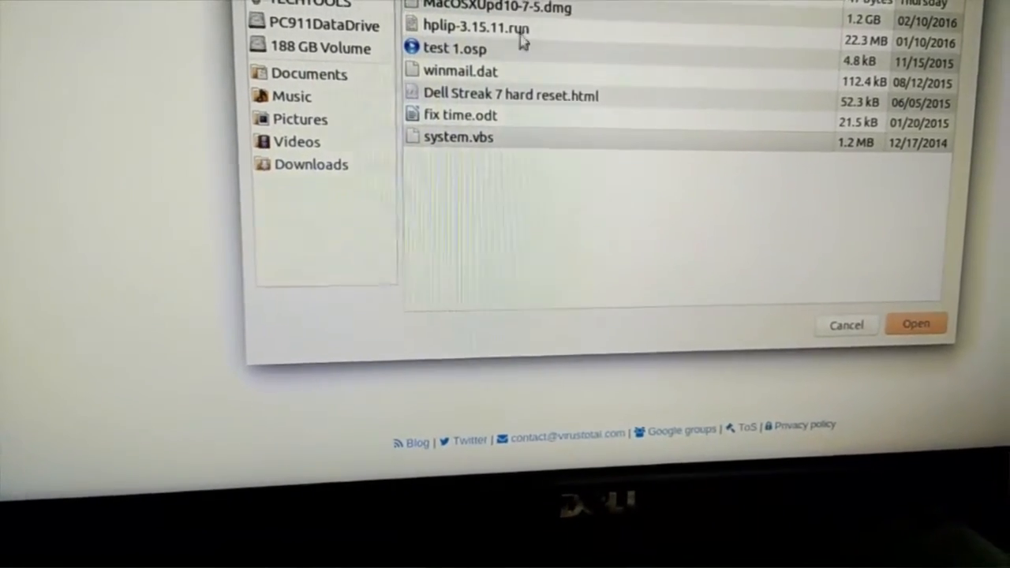
- Upload system.bat and review its 3/56 detections, including BAT/Starter.NCV and Trojan.BAT.Starter
click(915, 323)
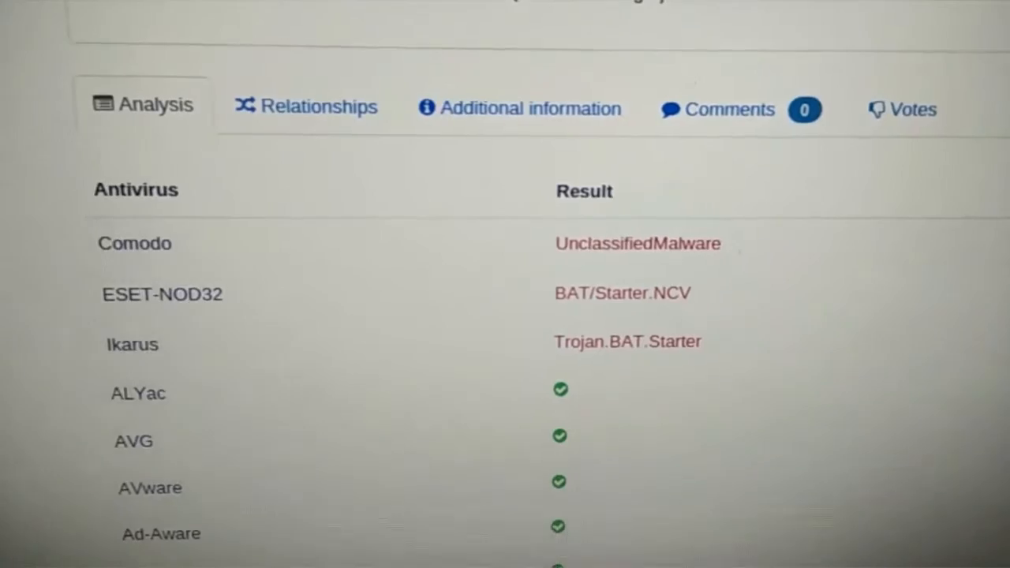
scroll(down, 3)
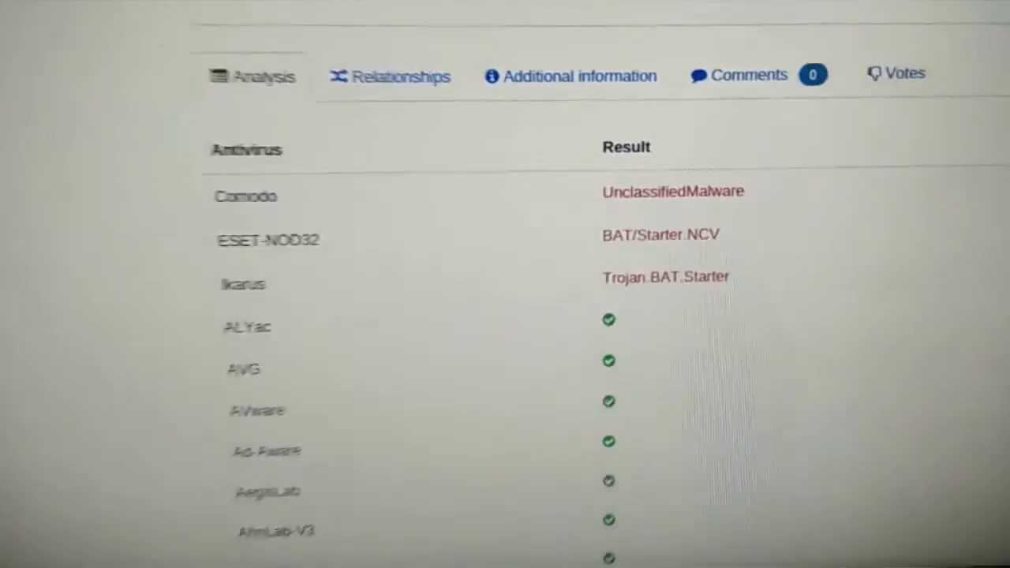
scroll(down, 3)
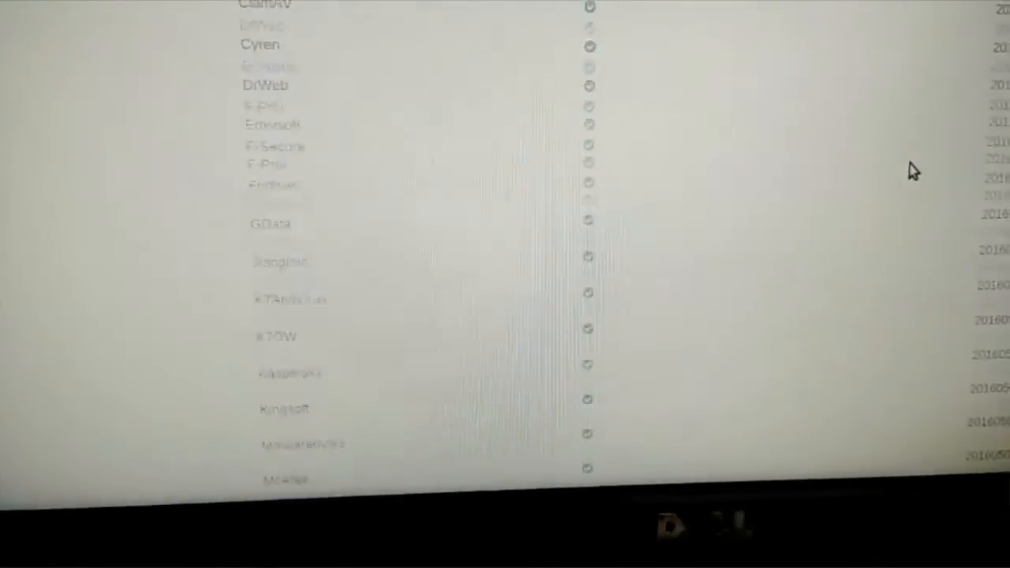
scroll(up, 3)
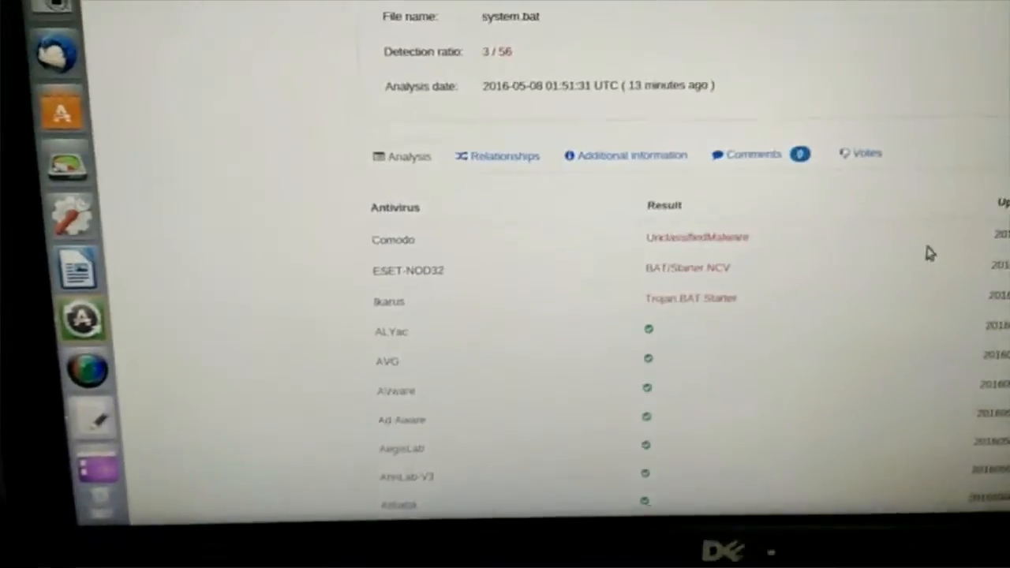
scroll(up, 3)
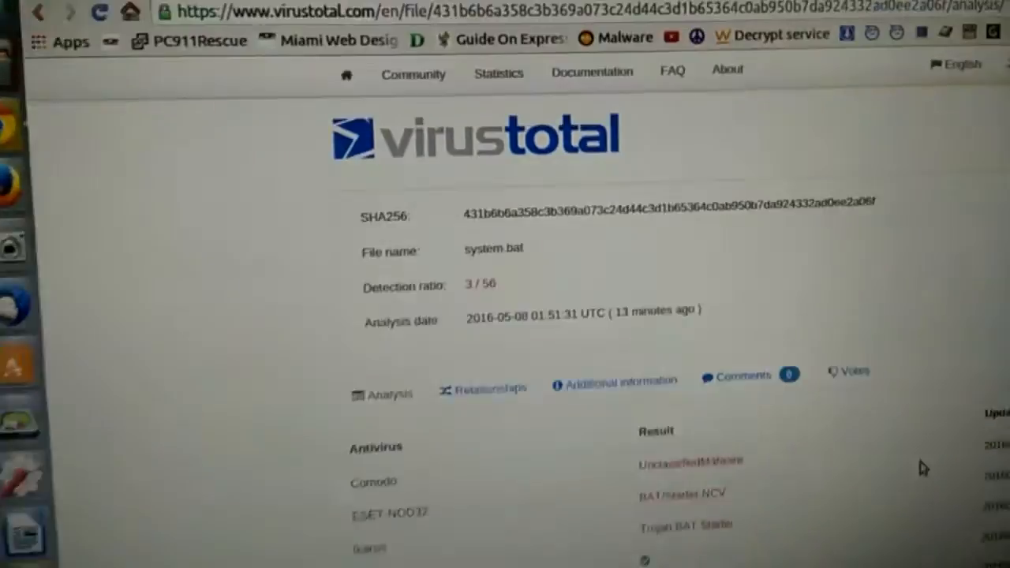
scroll(down, 3)
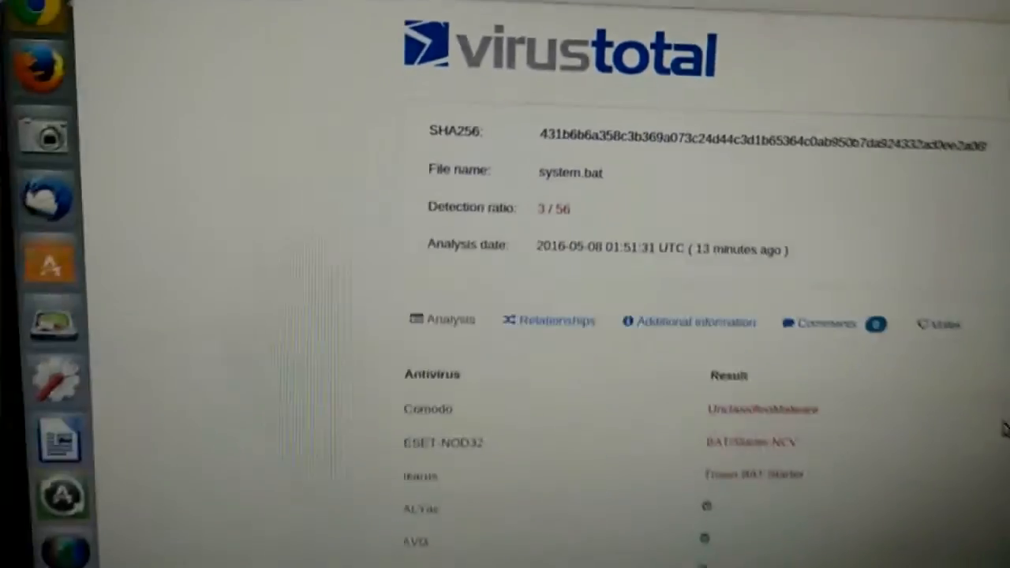